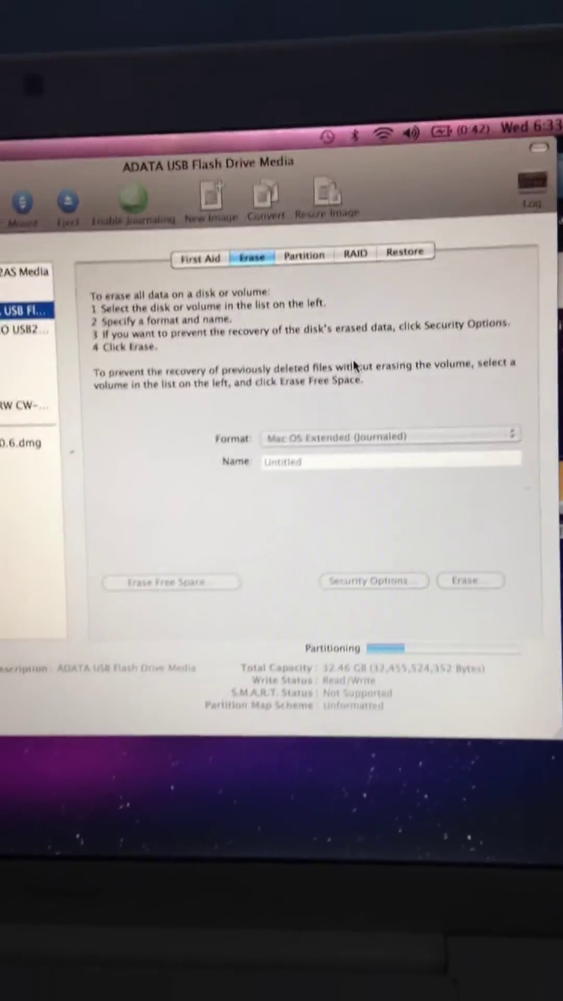
# Erase the 32 GB ADATA drive as Mac OS Extended (Journaled), named Untitled
pyautogui.click(471, 580)
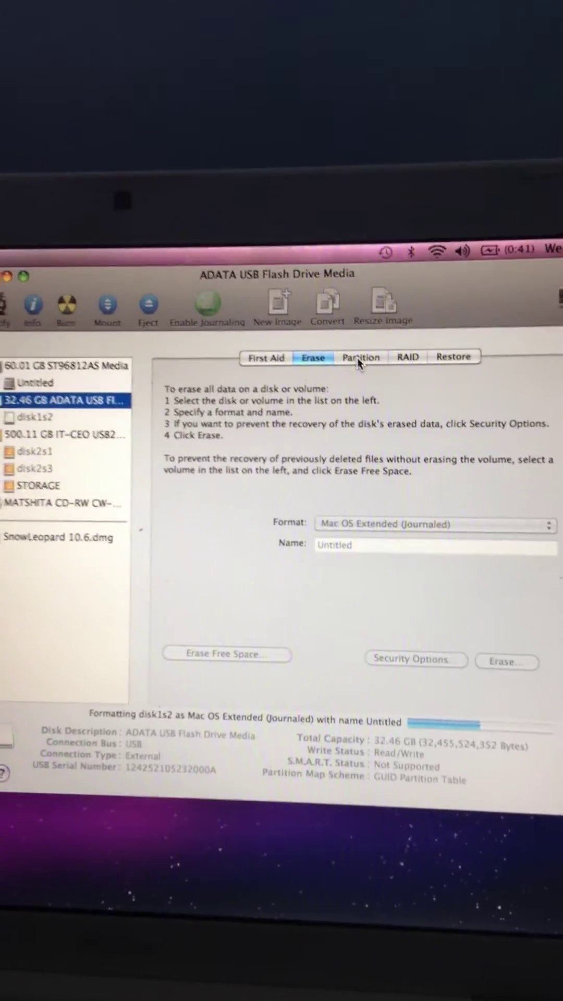
# Repartition the ADATA drive as a single 32.46 GB partition, Untitled 1, with GUID
pyautogui.click(361, 357)
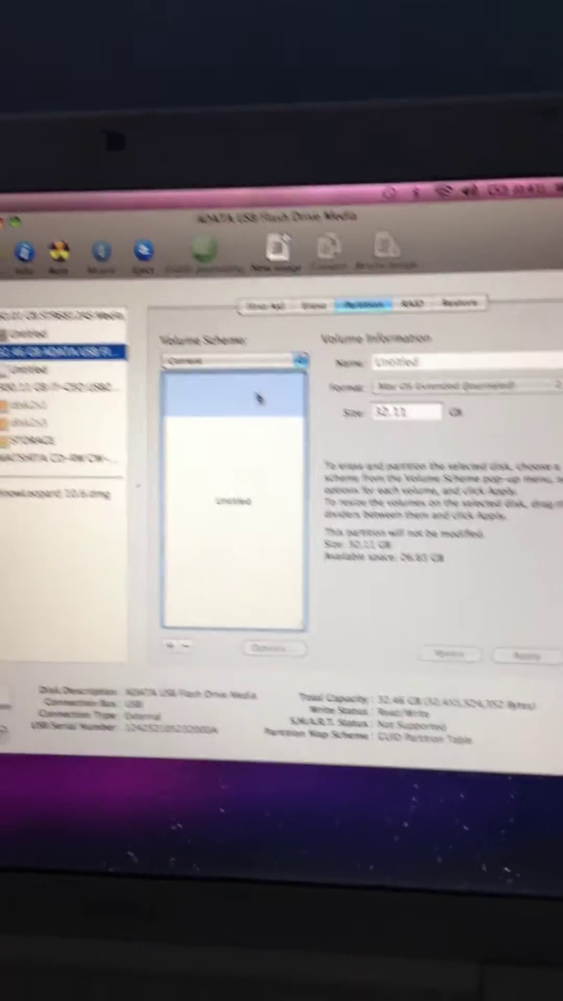
pyautogui.click(225, 360)
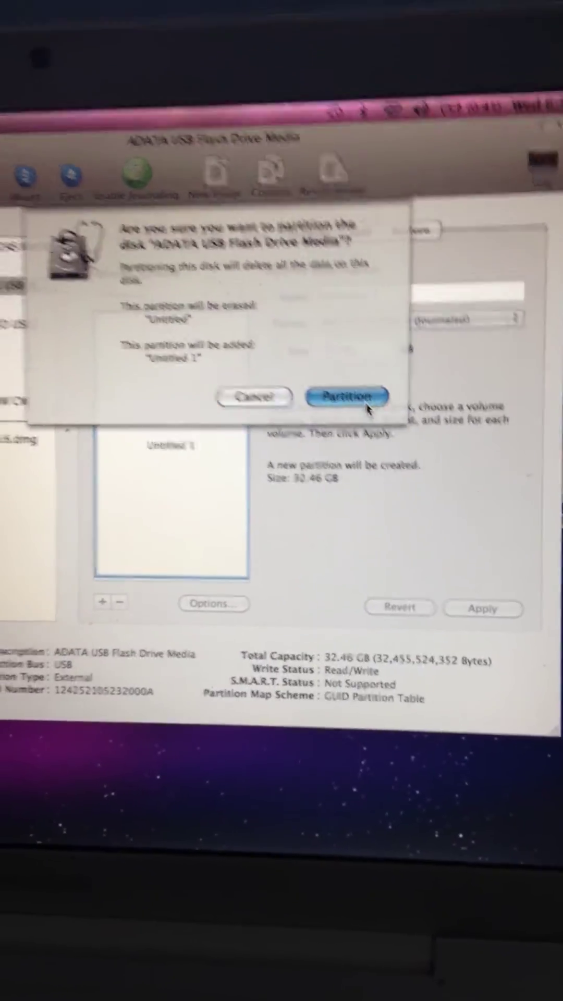
pyautogui.click(346, 396)
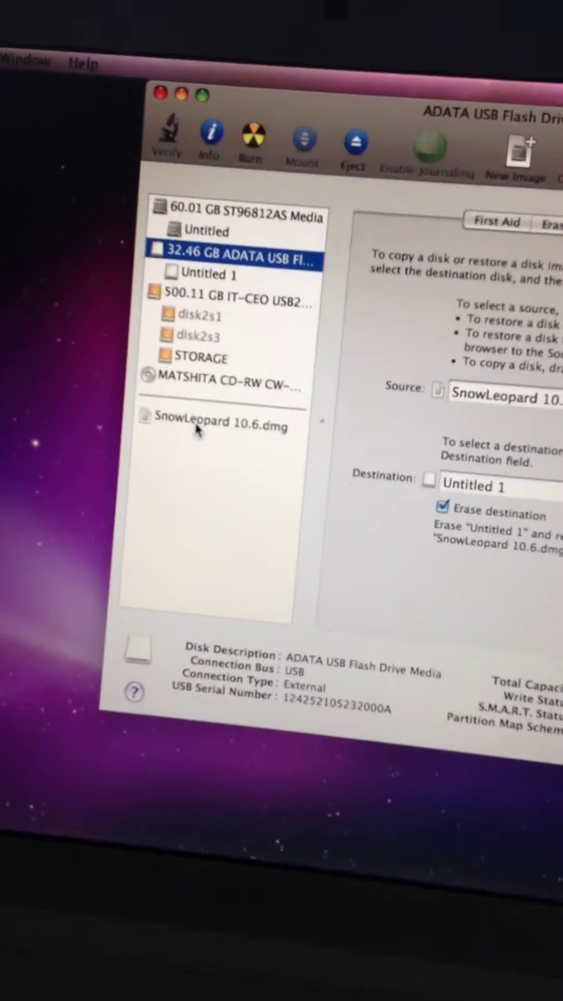
# Open SnowLeopard 10.6.dmg from the sidebar's right-click menu
pyautogui.rightClick(196, 433)
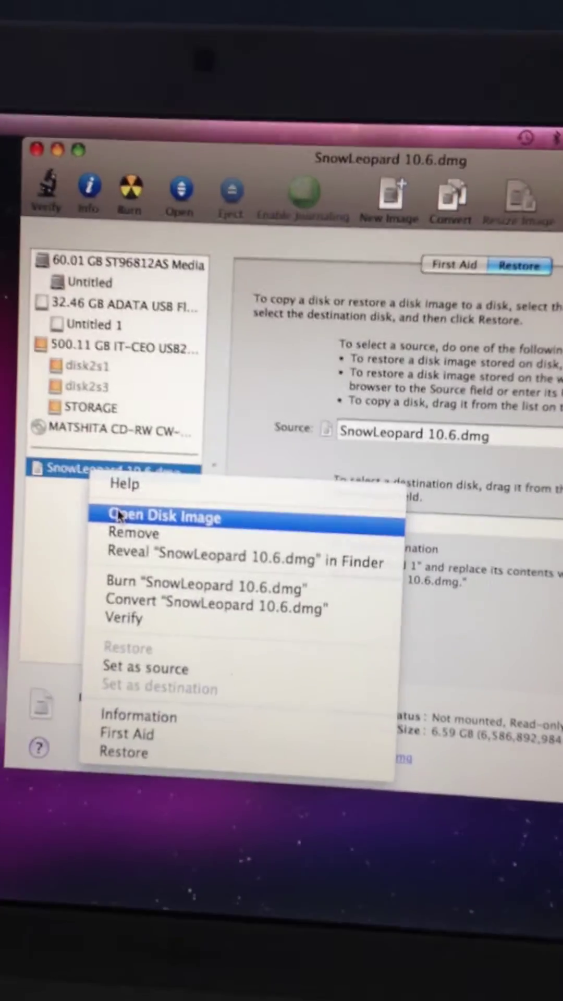
pyautogui.click(161, 517)
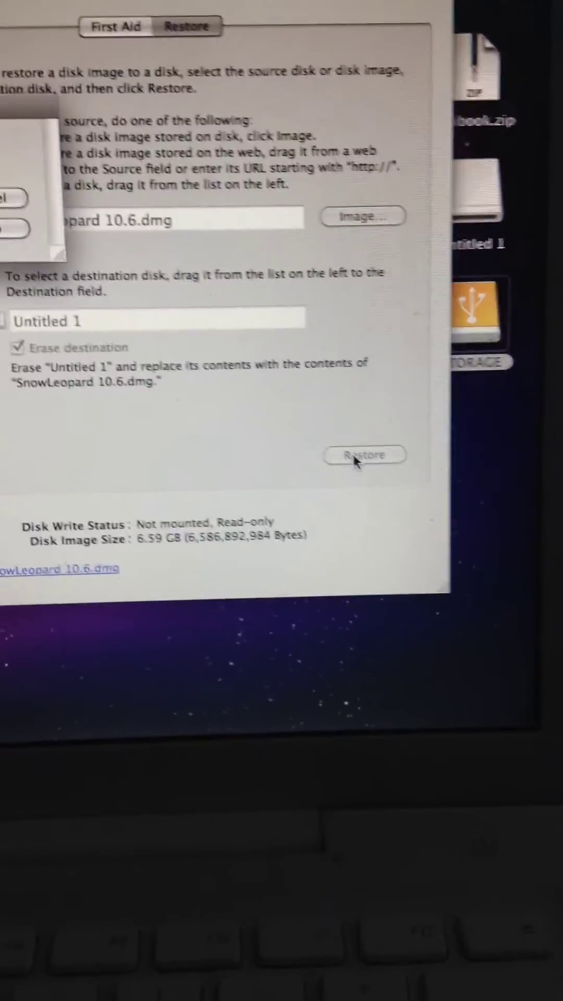
# Begin restoring SnowLeopard 10.6.dmg onto the Untitled 1 partition
pyautogui.click(363, 454)
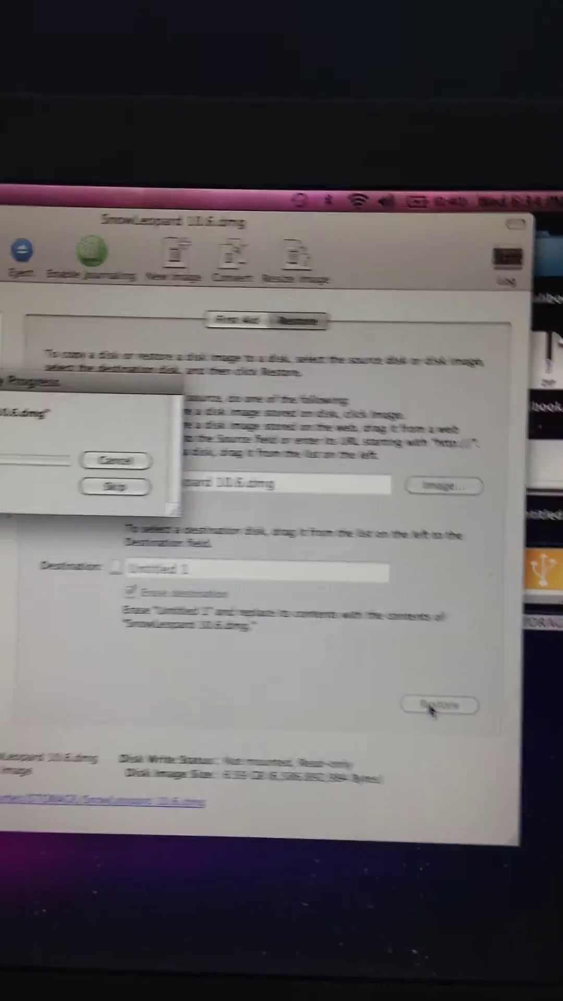